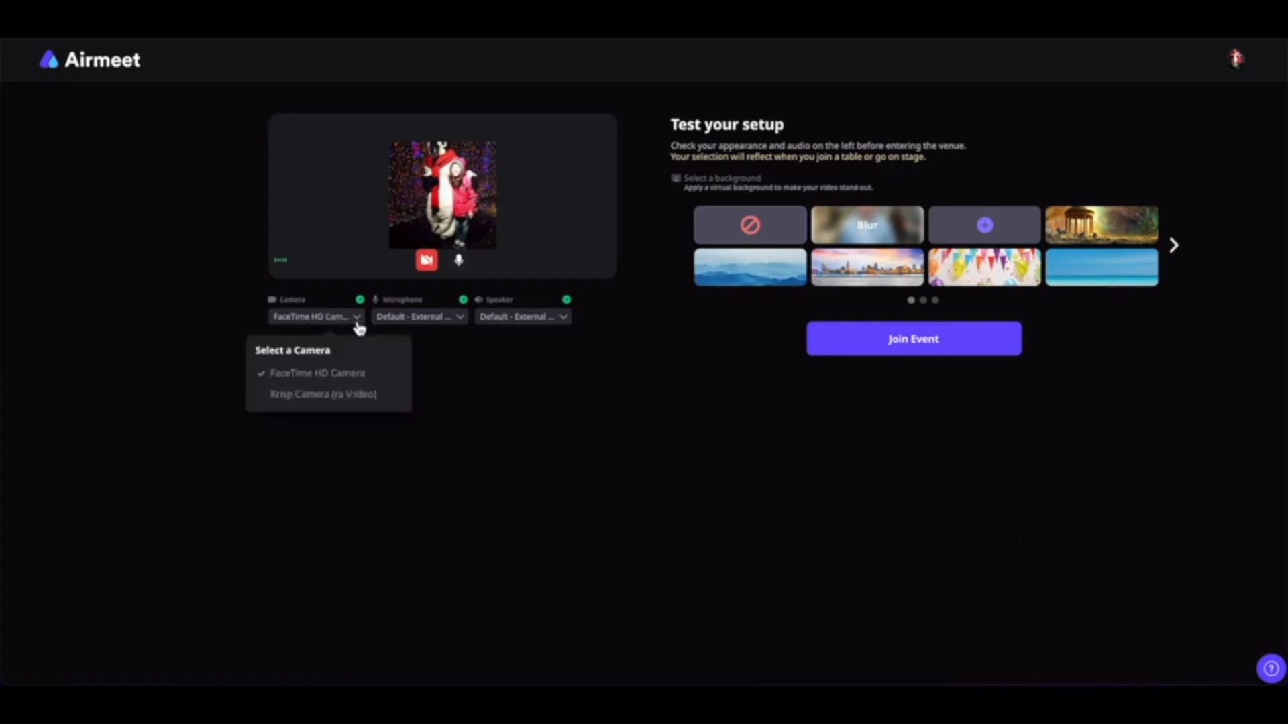
pyautogui.moveTo(336, 385)
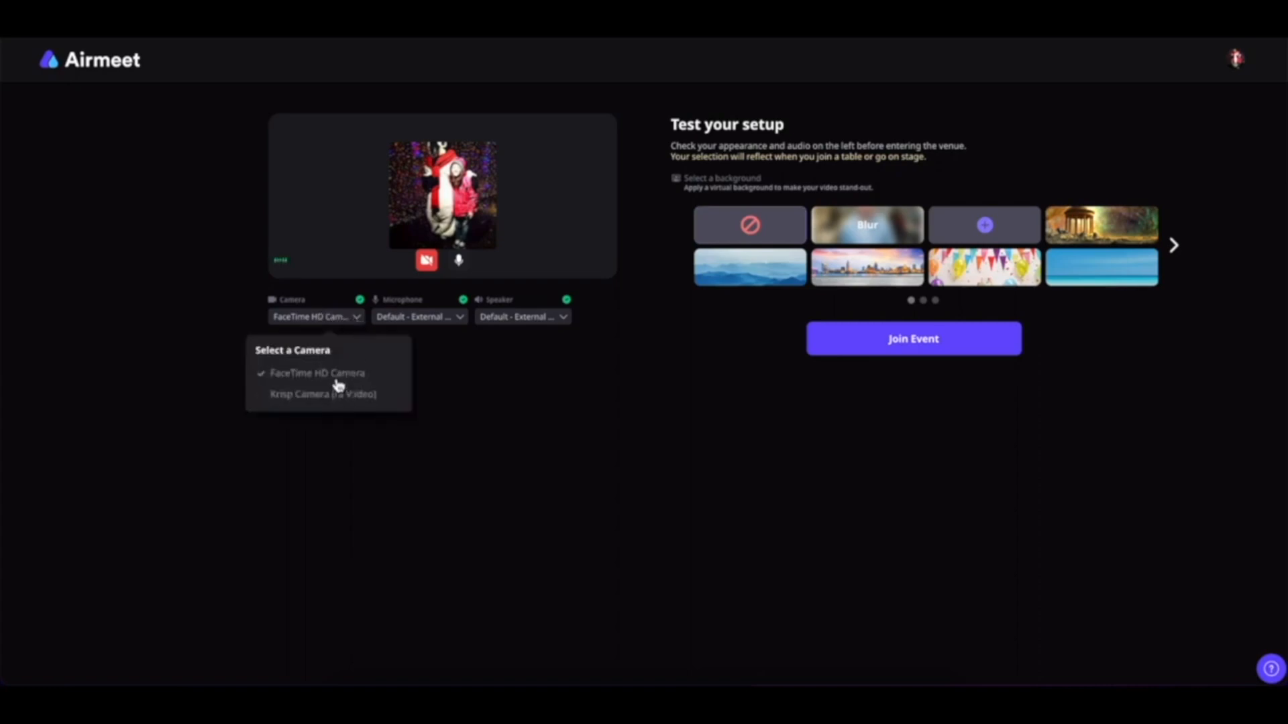
pyautogui.moveTo(339, 413)
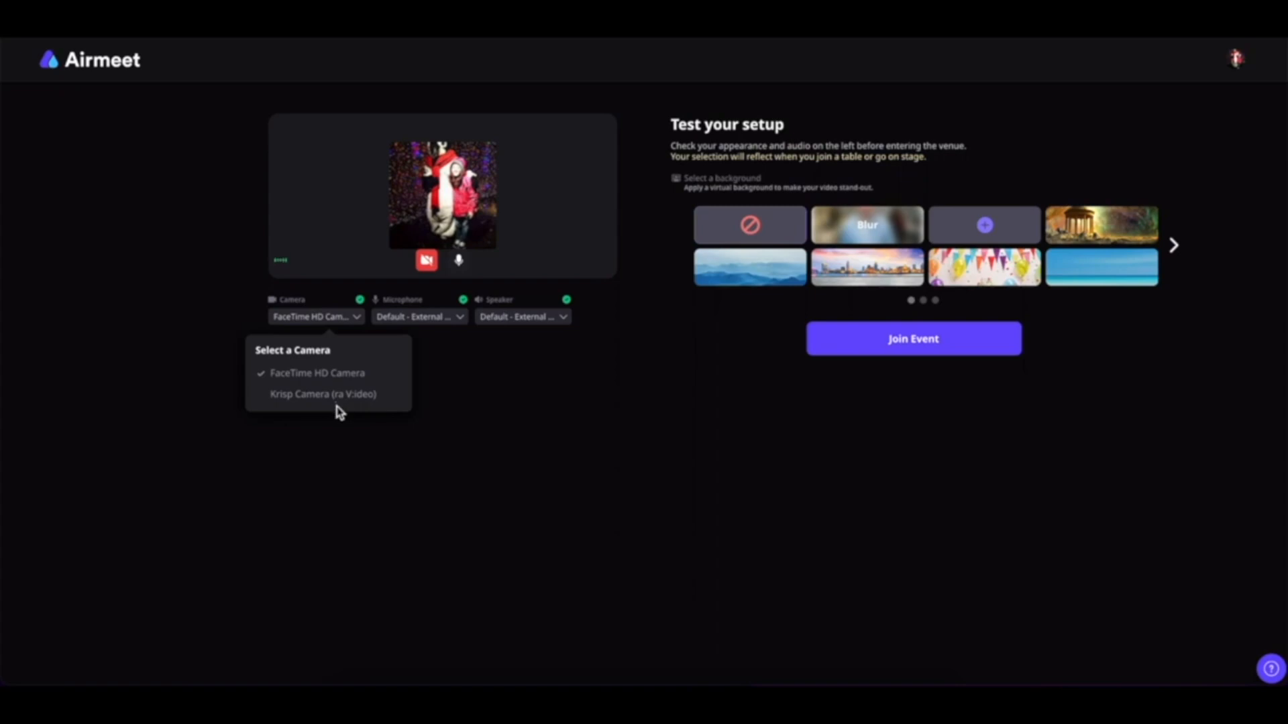
pyautogui.moveTo(378, 452)
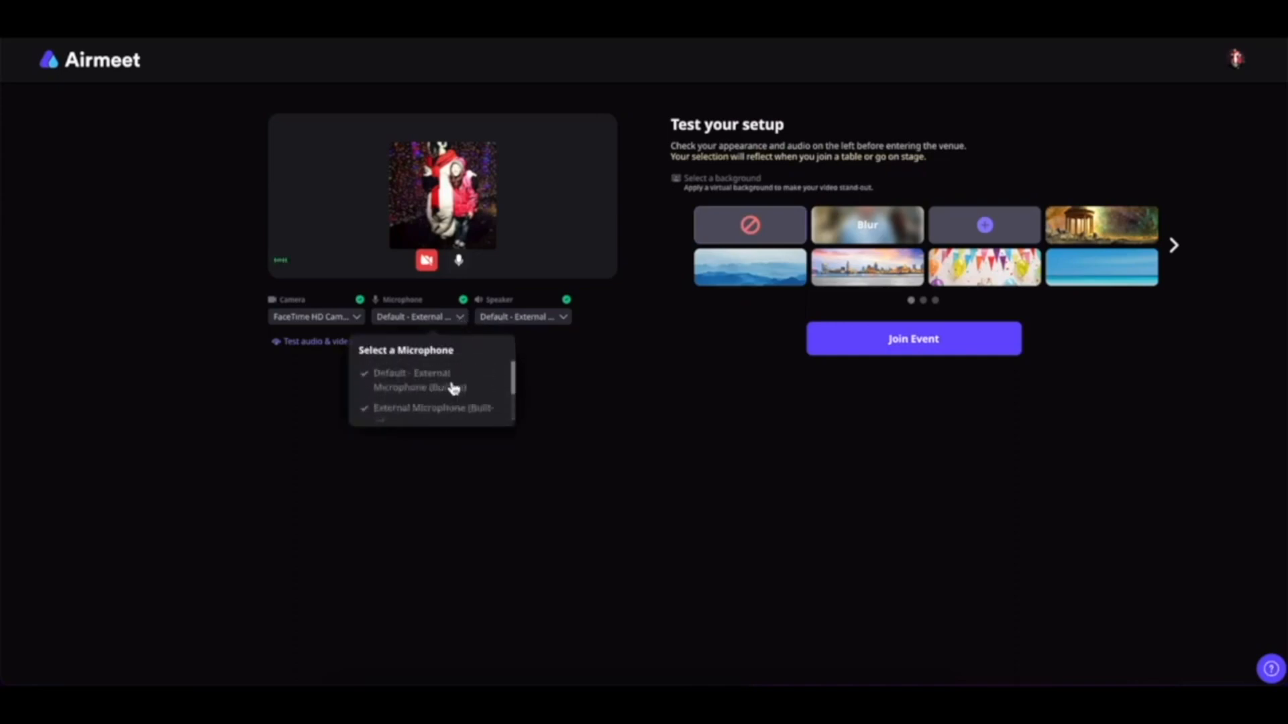
# Step: Keep the default external microphone and the external headphones as the speaker
pyautogui.click(596, 419)
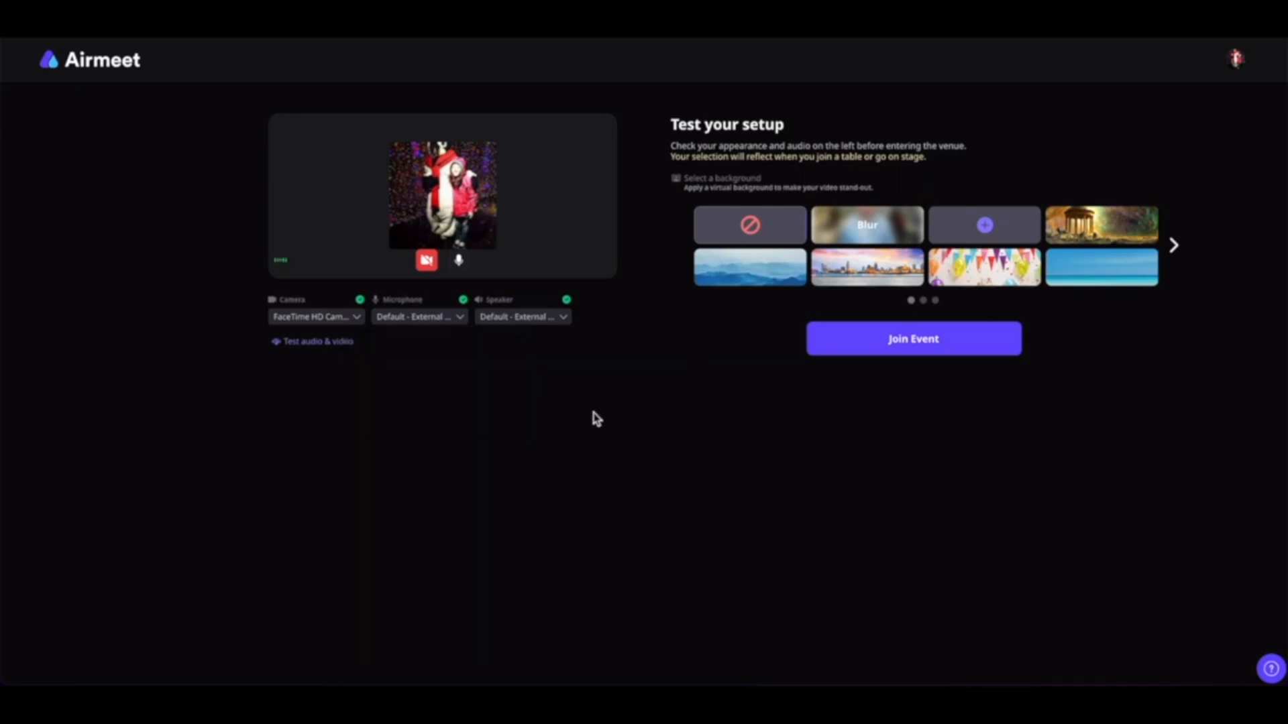
pyautogui.click(521, 317)
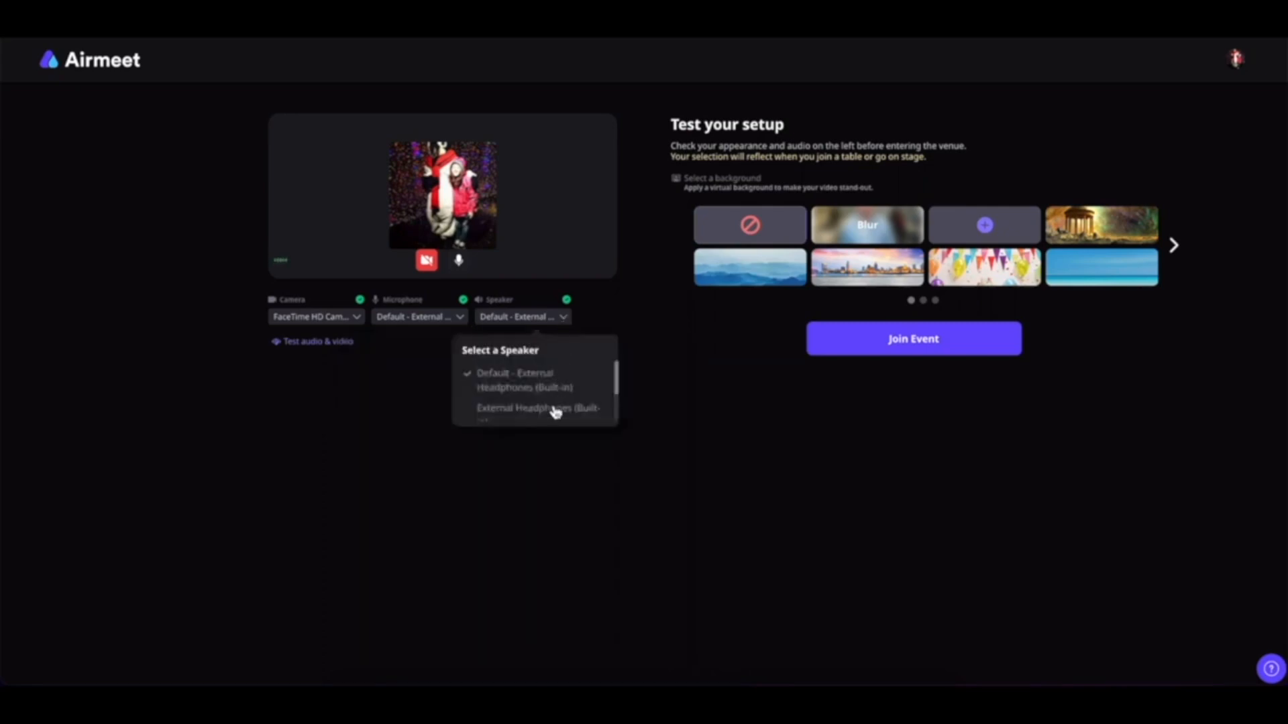
pyautogui.click(472, 511)
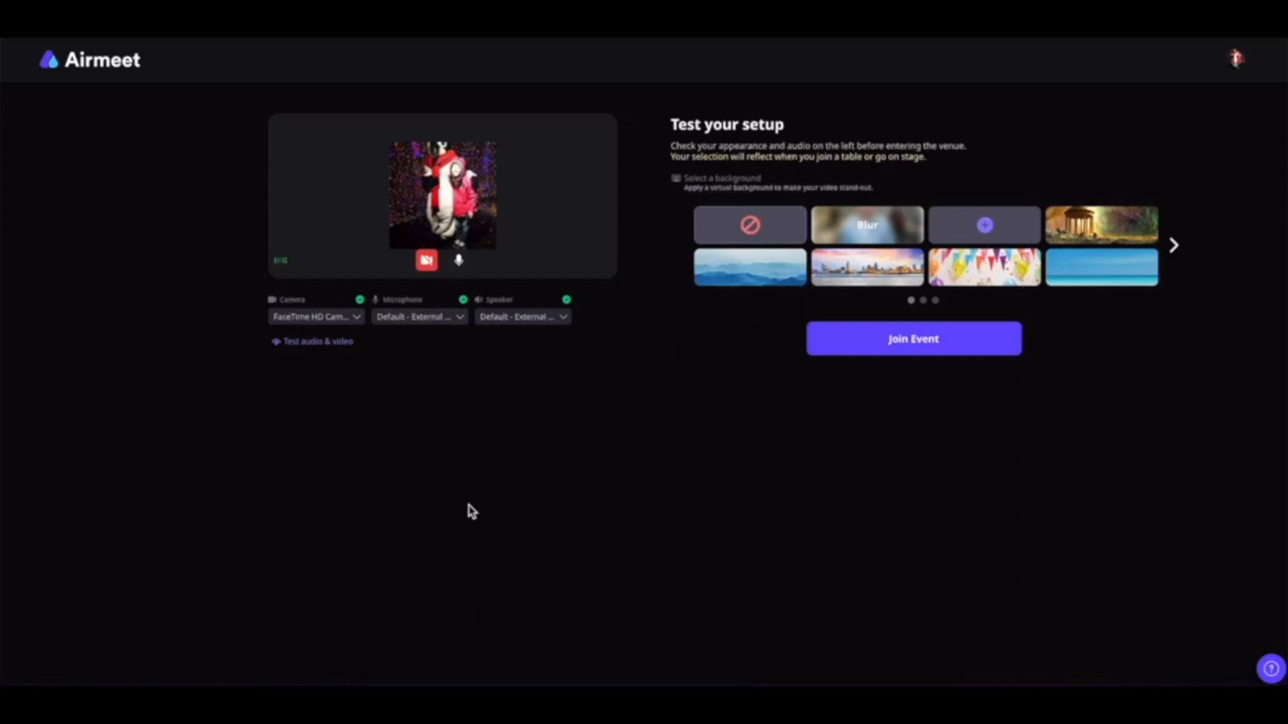
pyautogui.moveTo(374, 415)
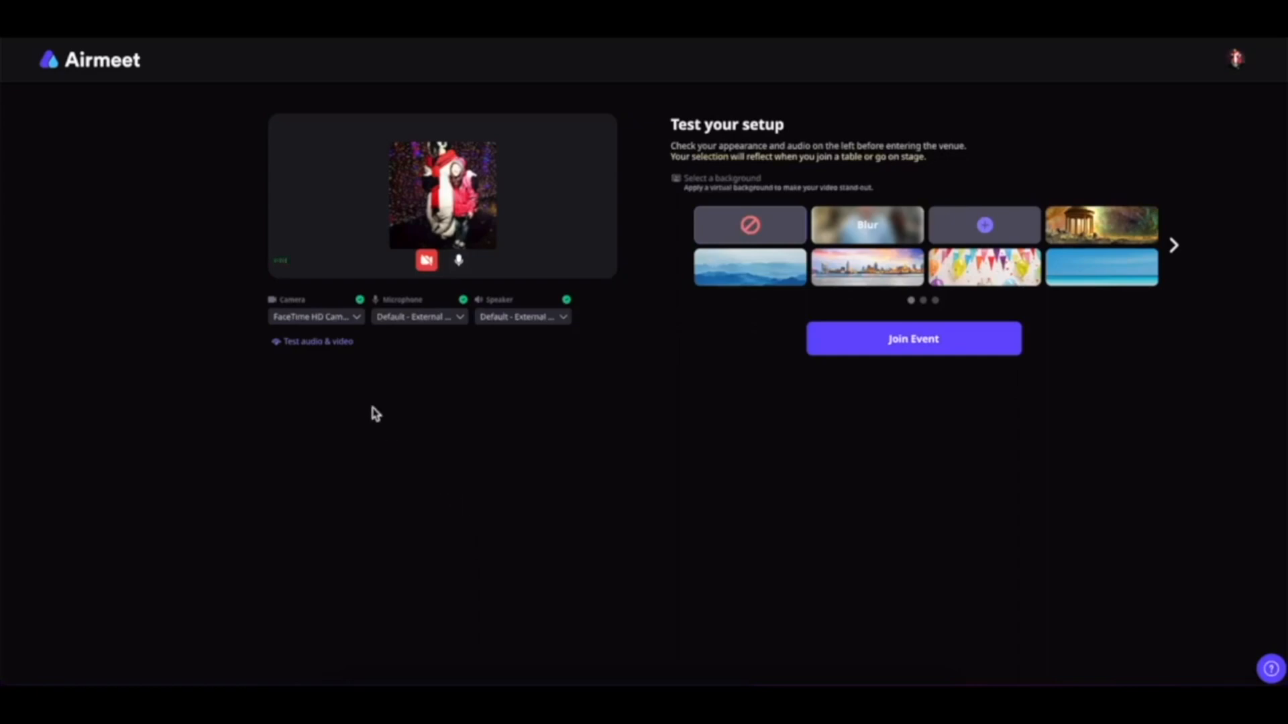
# Step: Run the audio and video test through camera, microphone and speaker, then finish it
pyautogui.click(316, 340)
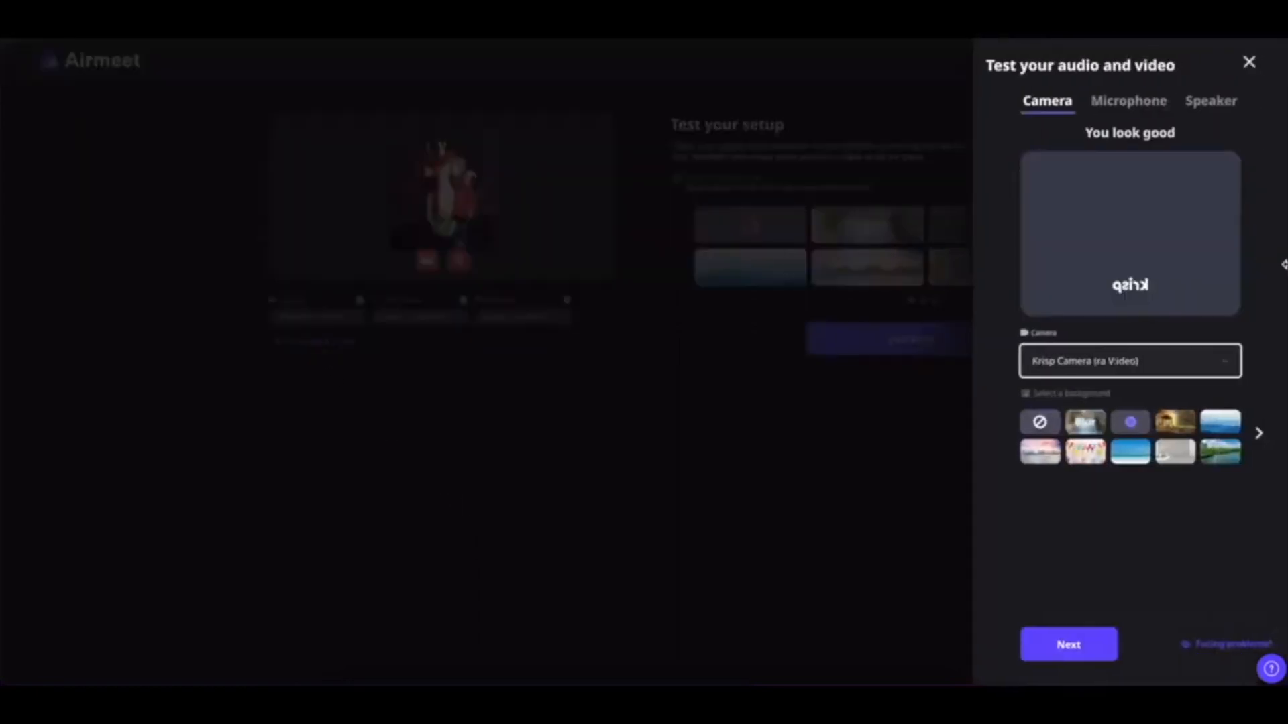
pyautogui.click(1128, 101)
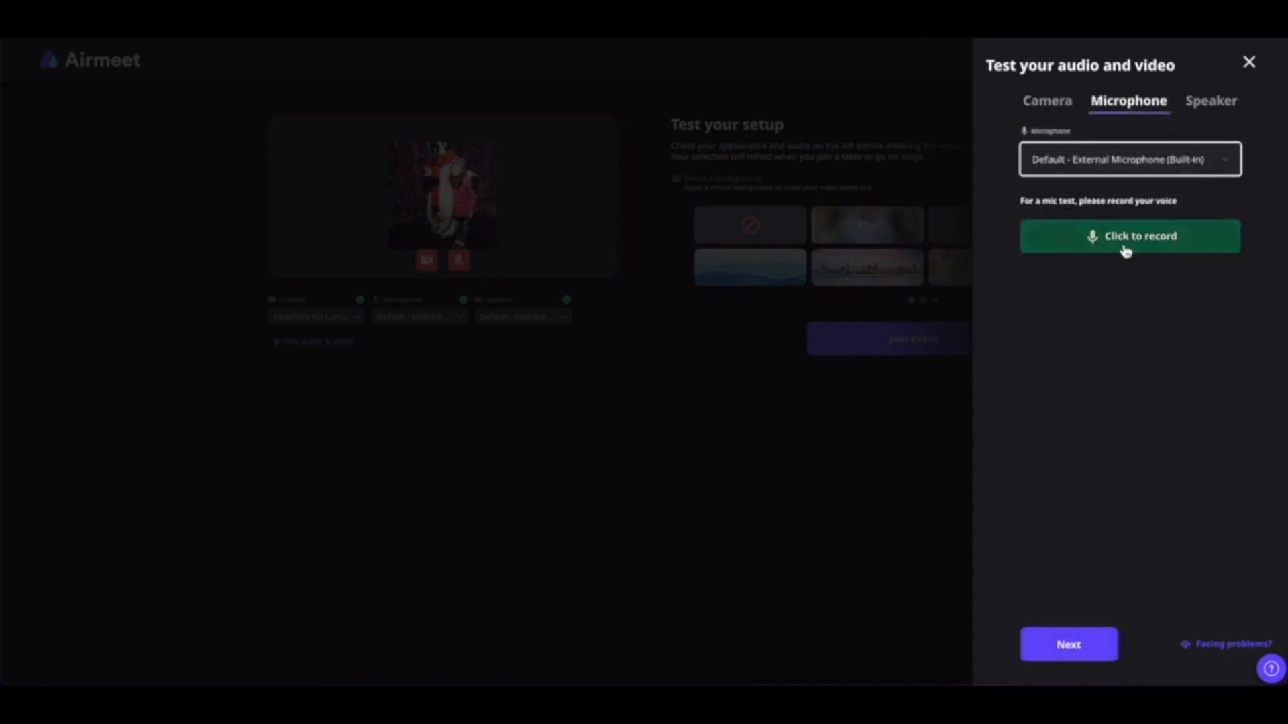
pyautogui.moveTo(1162, 214)
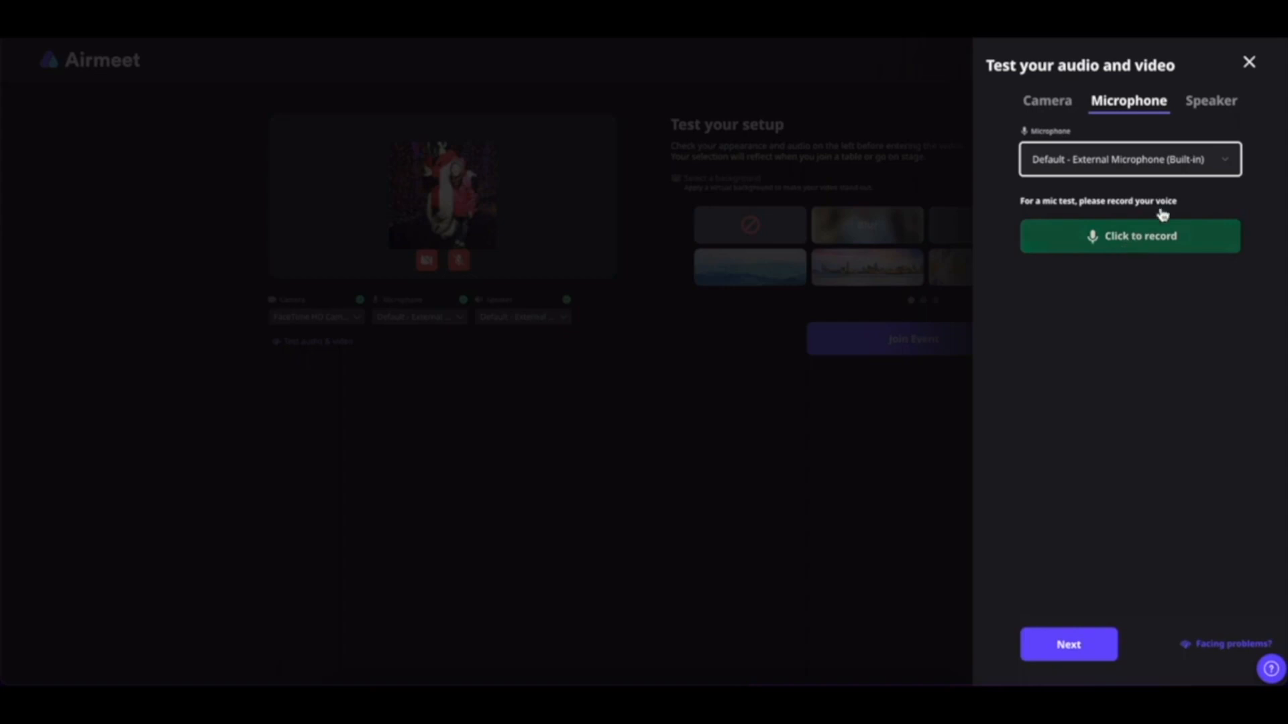
pyautogui.click(1210, 100)
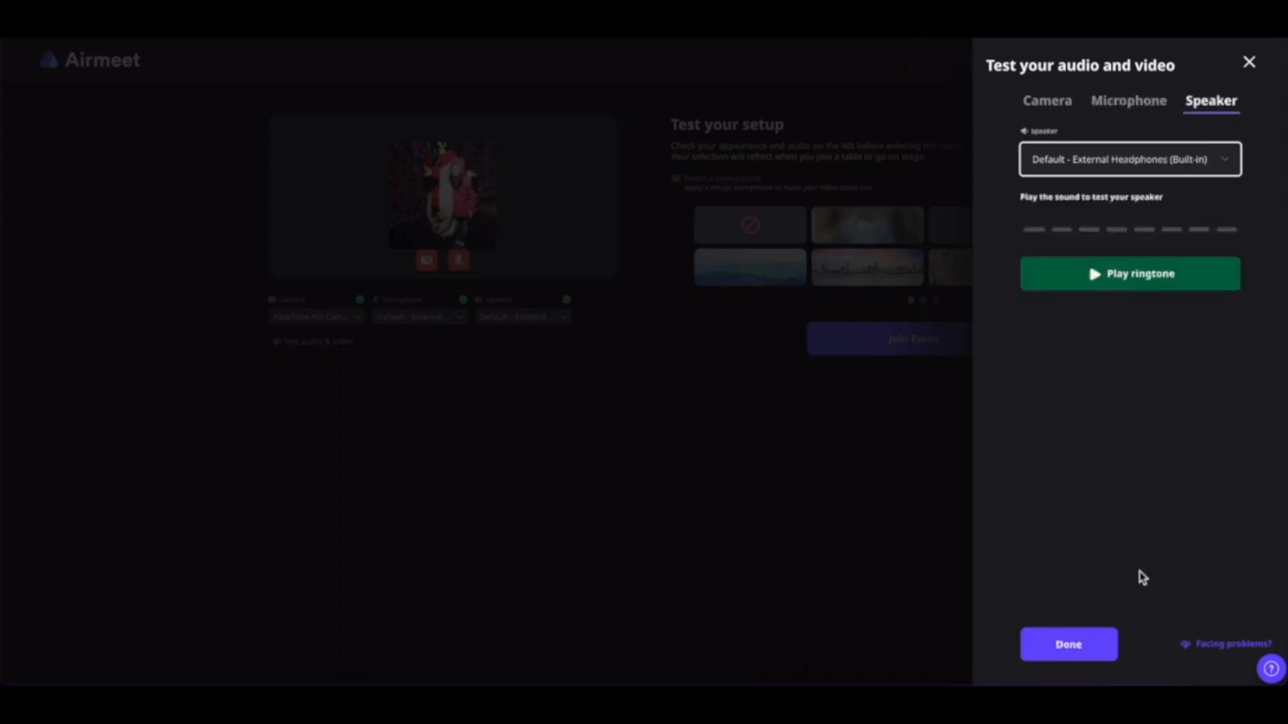
pyautogui.click(1068, 644)
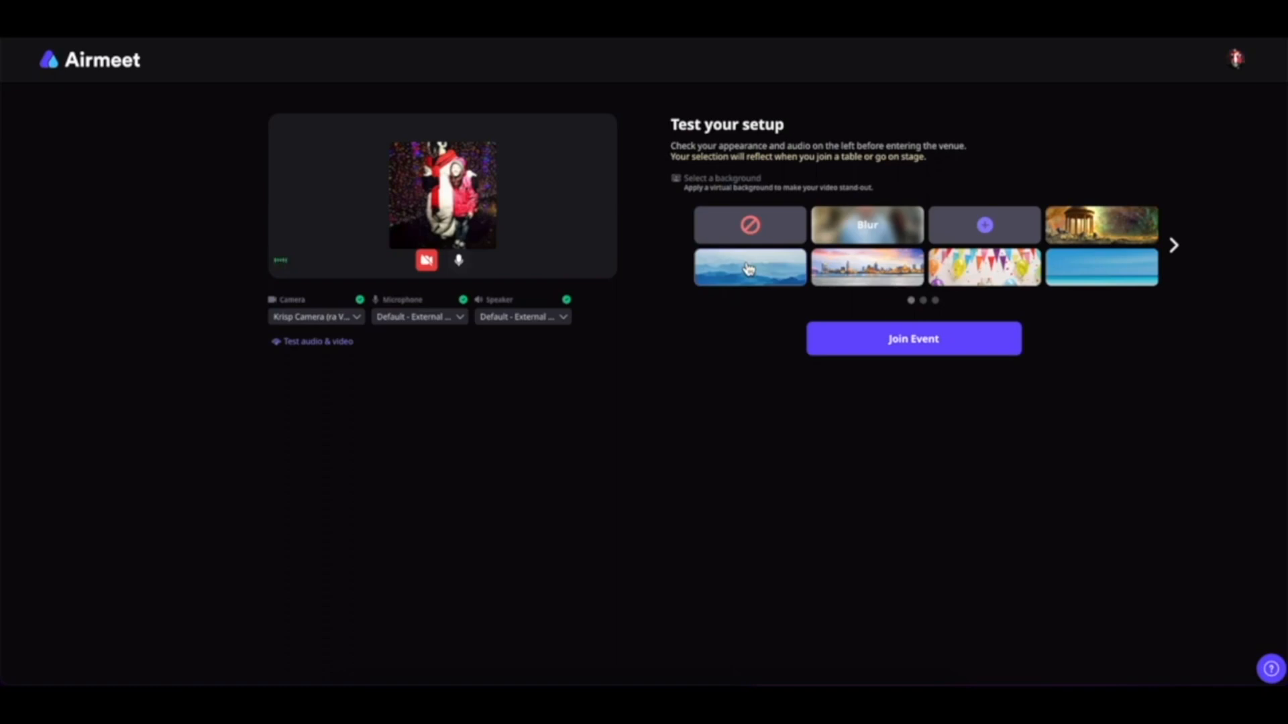
pyautogui.moveTo(707, 270)
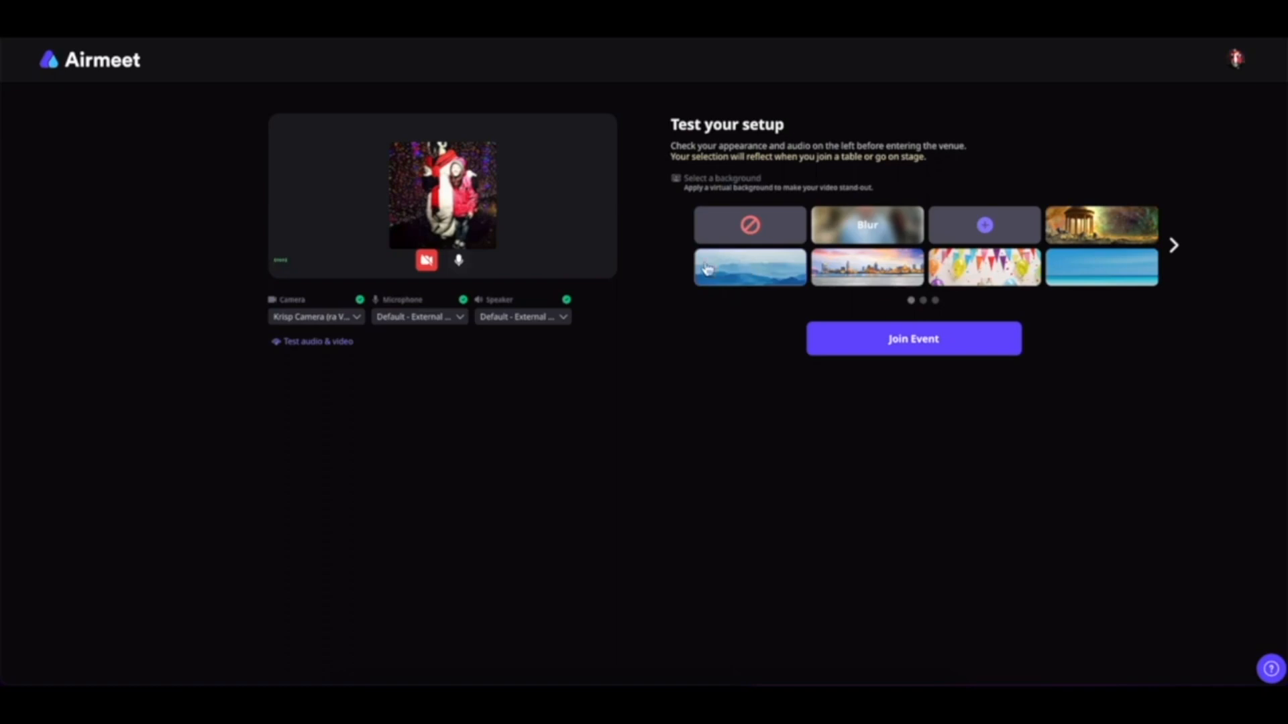
# Step: Apply a city skyline virtual background to the camera preview
pyautogui.click(867, 267)
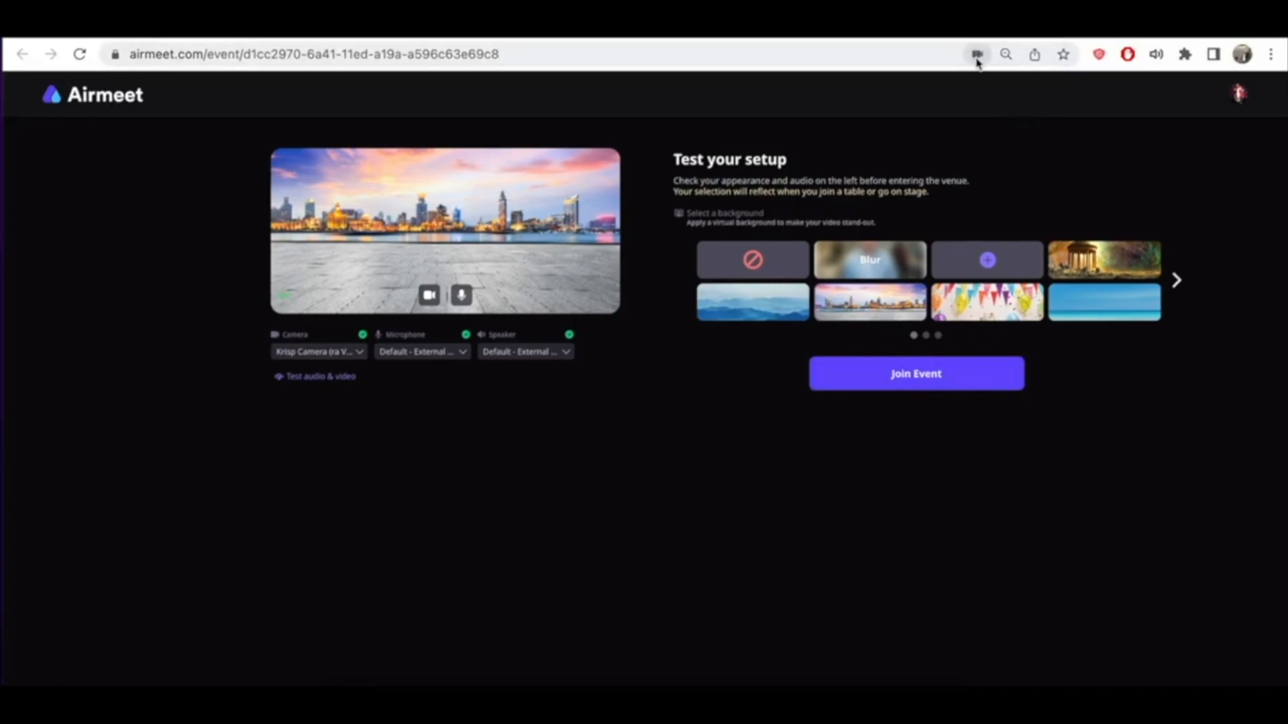
# Step: Review Chrome's site permissions, keeping airmeet.com allowed to use camera and microphone
pyautogui.click(976, 54)
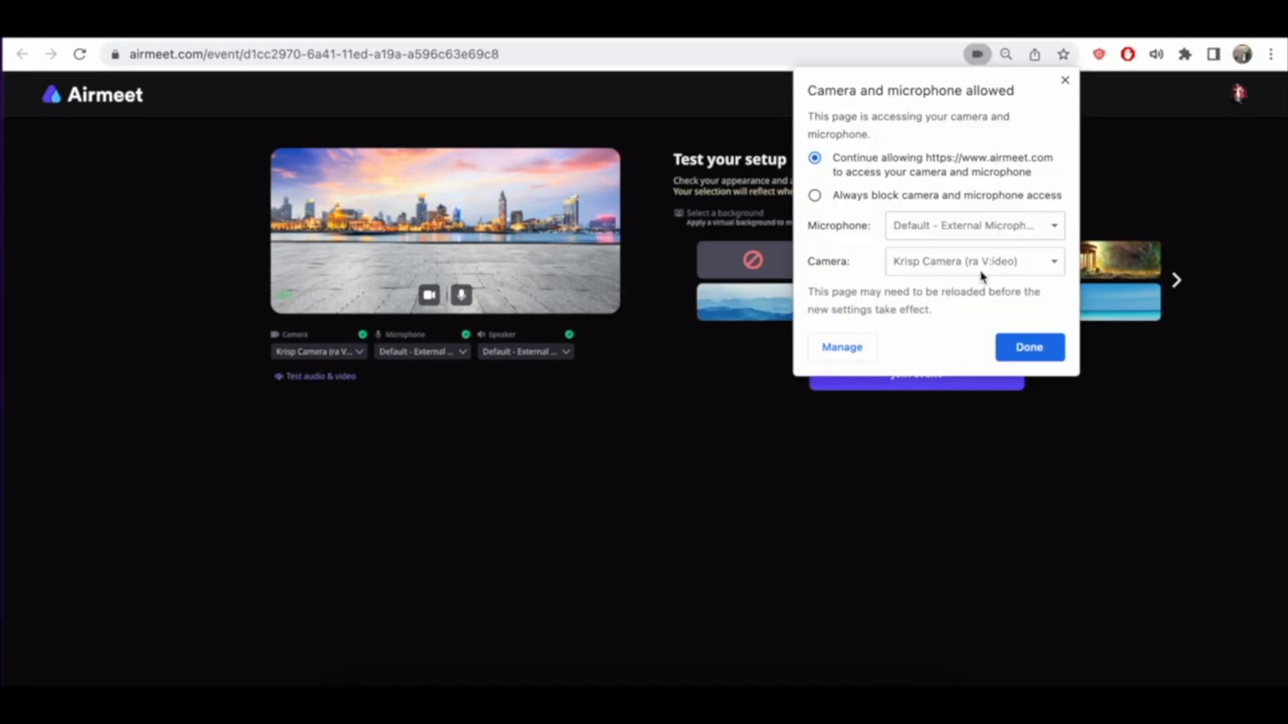
pyautogui.click(1029, 346)
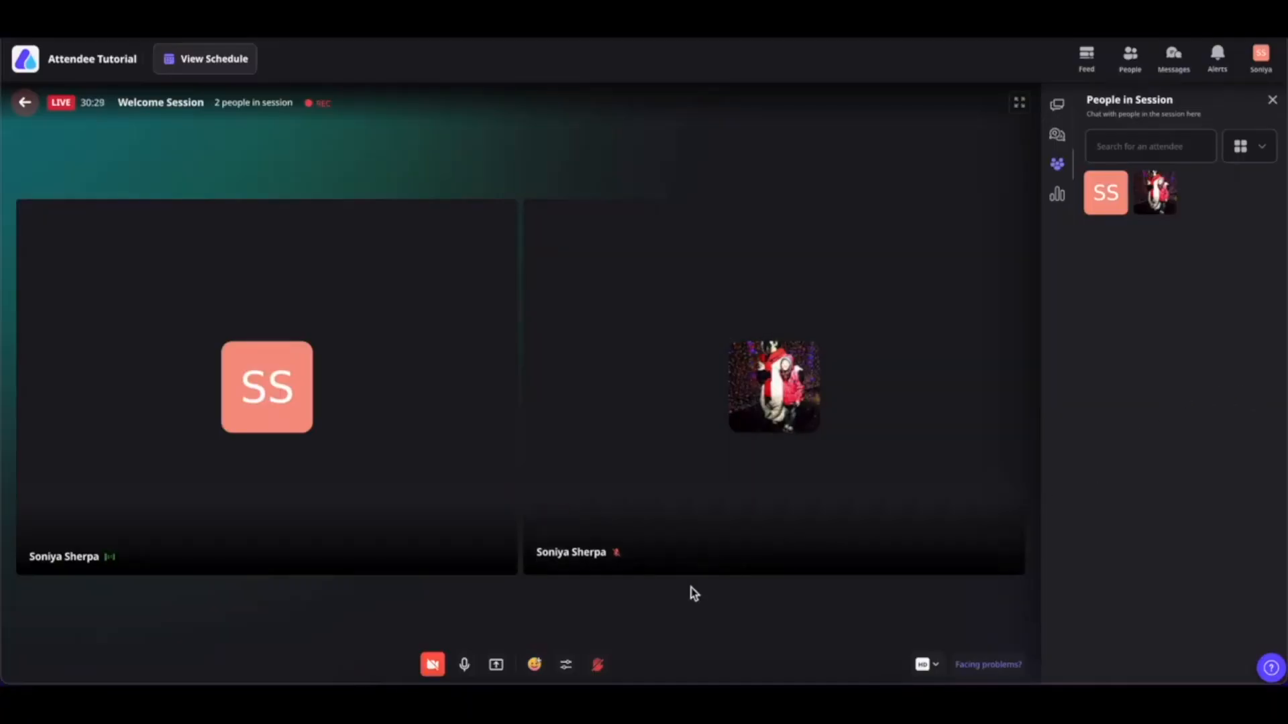
# Step: Reach the session's audio and video settings and choose a virtual background for the camera
pyautogui.click(565, 664)
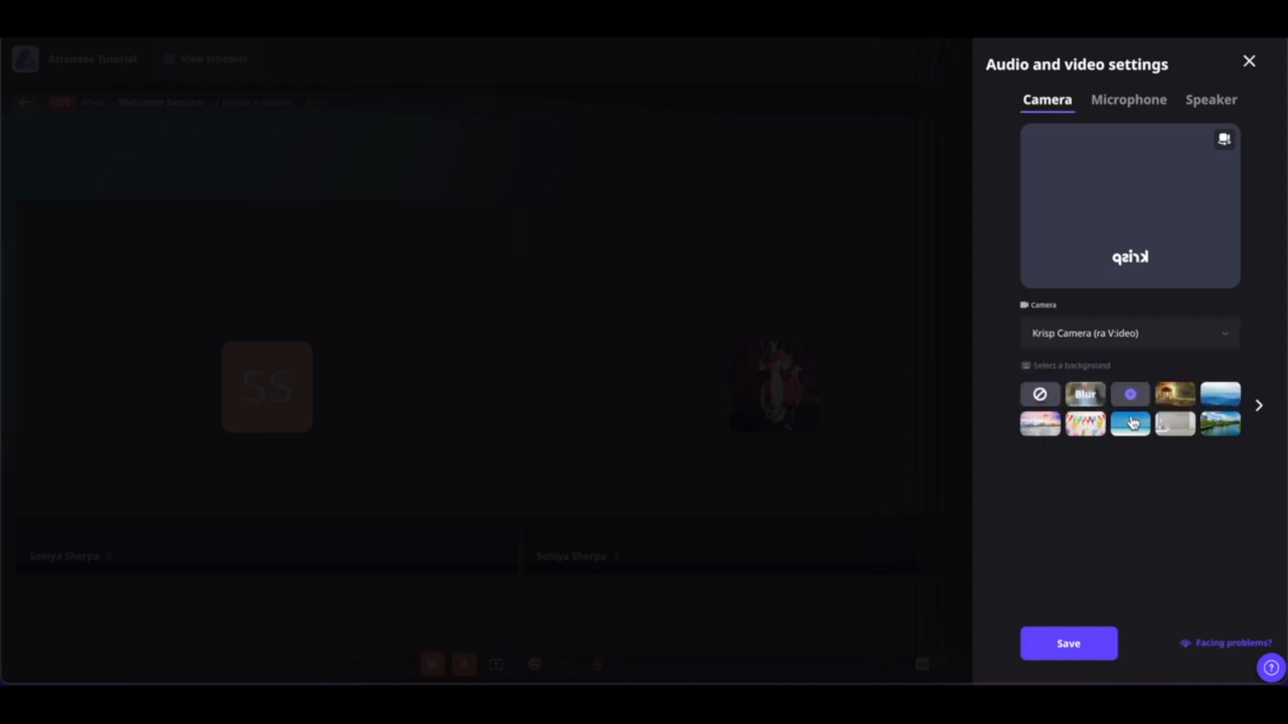
pyautogui.click(1128, 99)
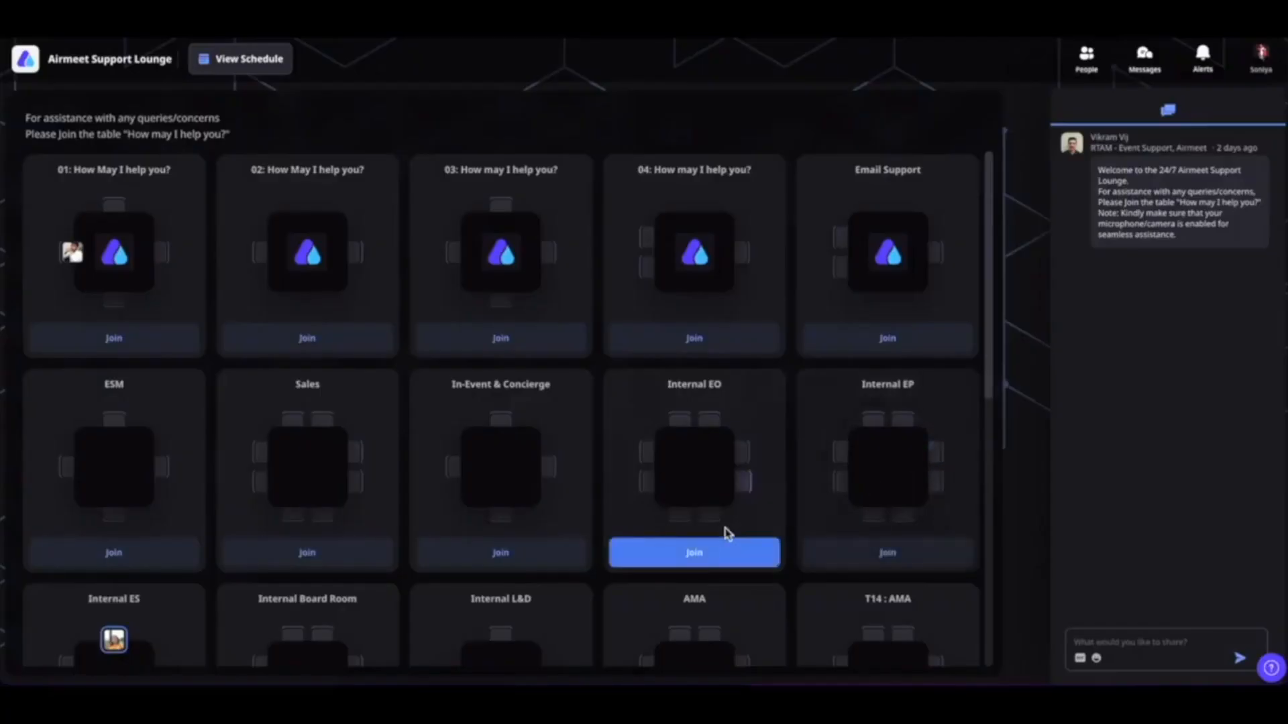
# Step: Join the Internal EO table, check its audio and video settings, then dismiss the panel
pyautogui.click(694, 552)
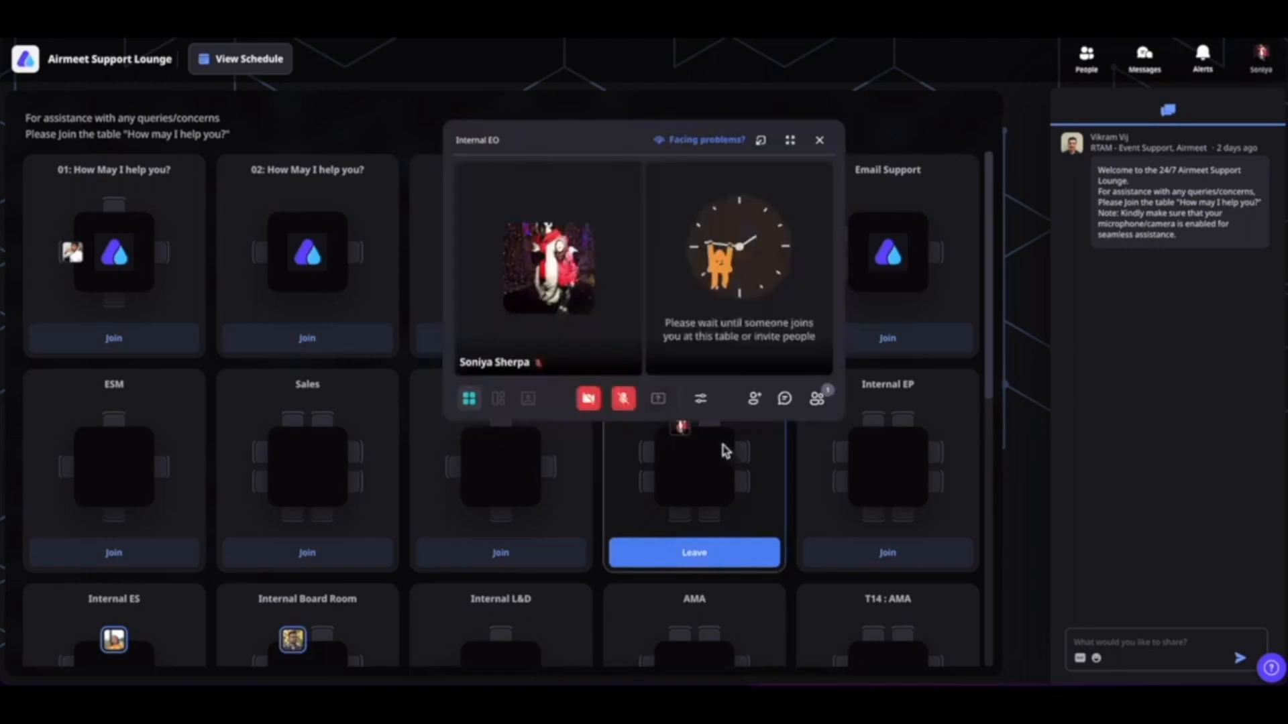
pyautogui.click(700, 399)
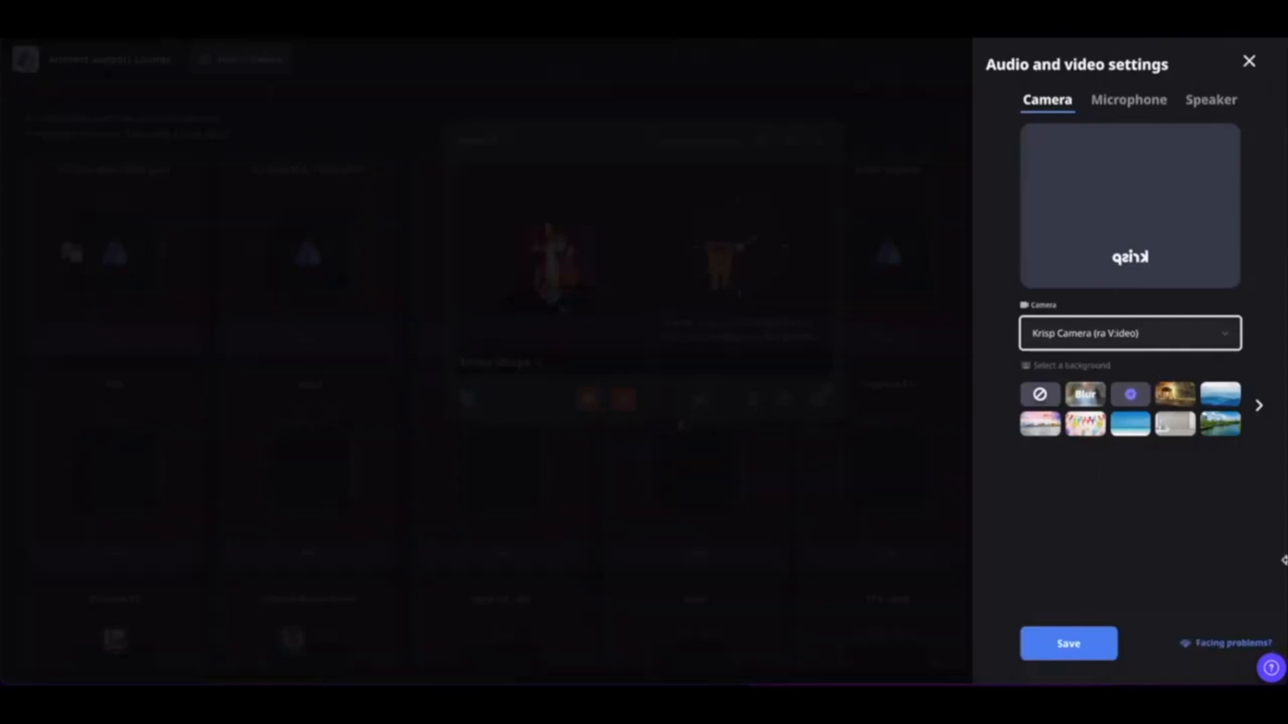
pyautogui.click(1247, 60)
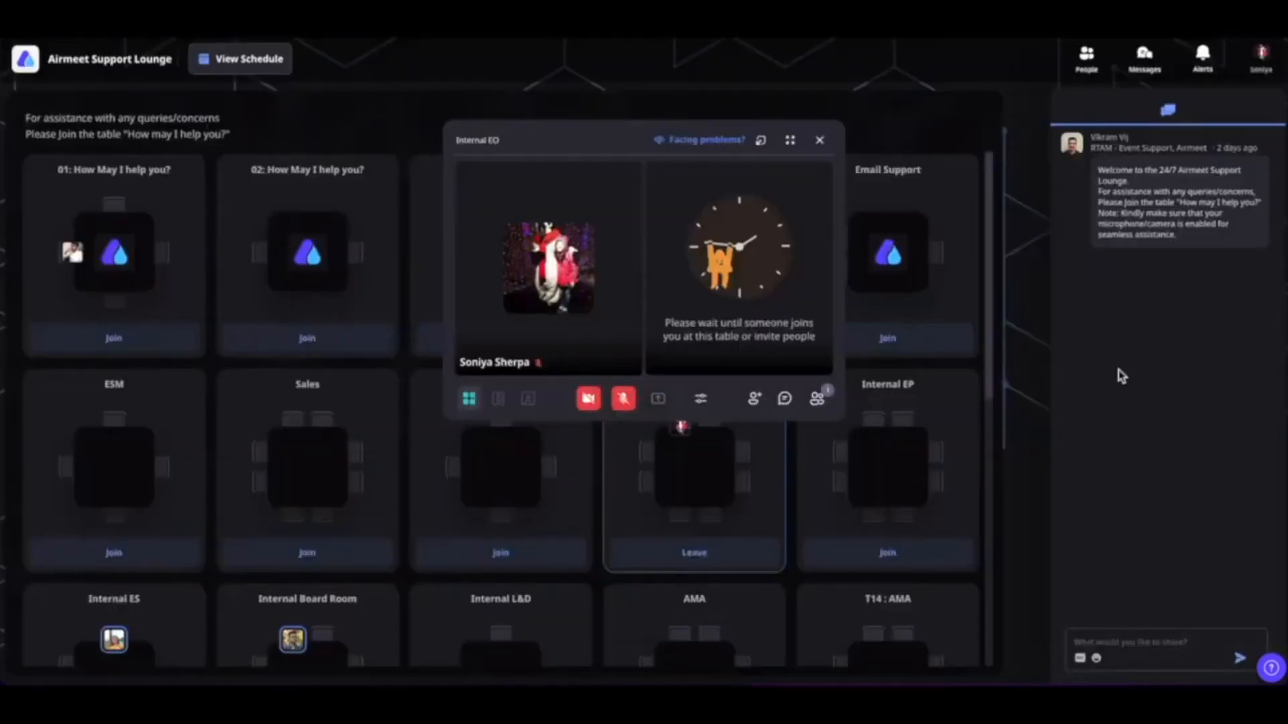